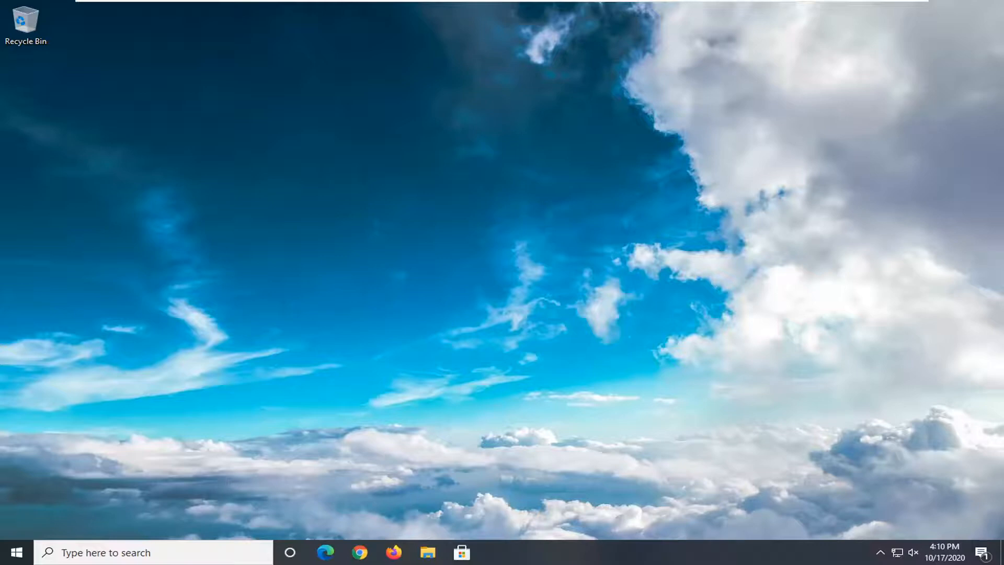
- Search 'cmd' from Start and launch Command Prompt as administrator, approving elevation
left_click(19, 552)
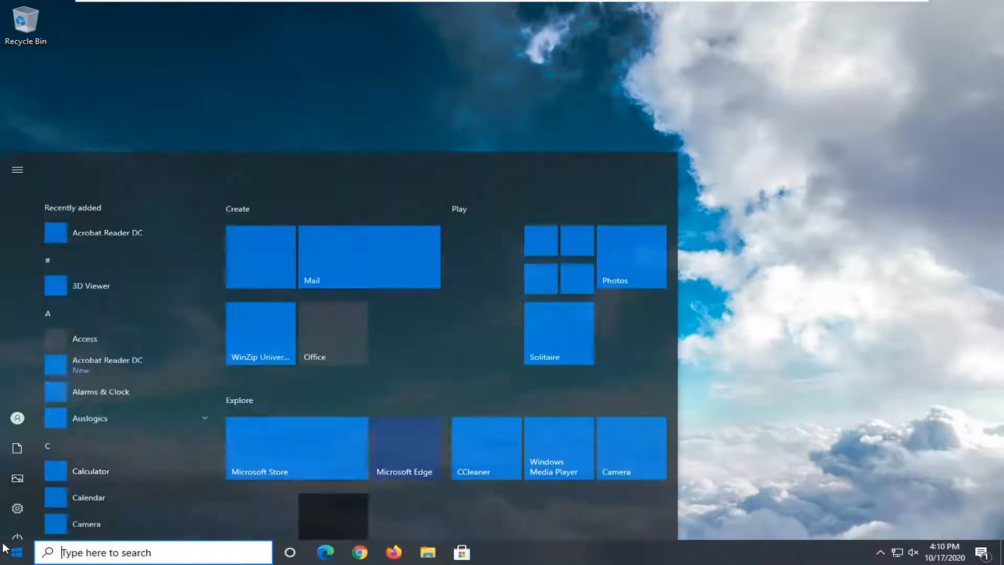
type("cmd")
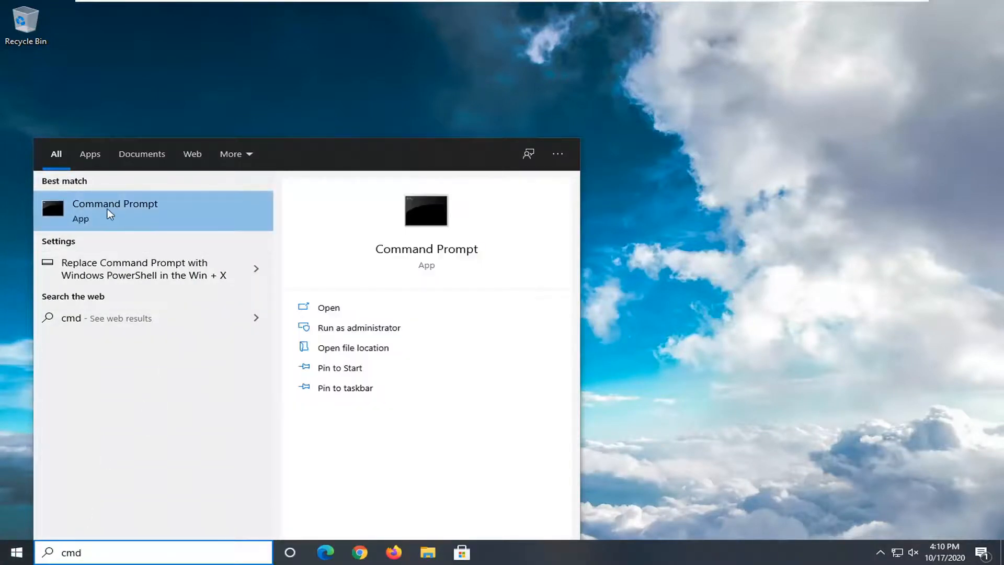
right_click(110, 213)
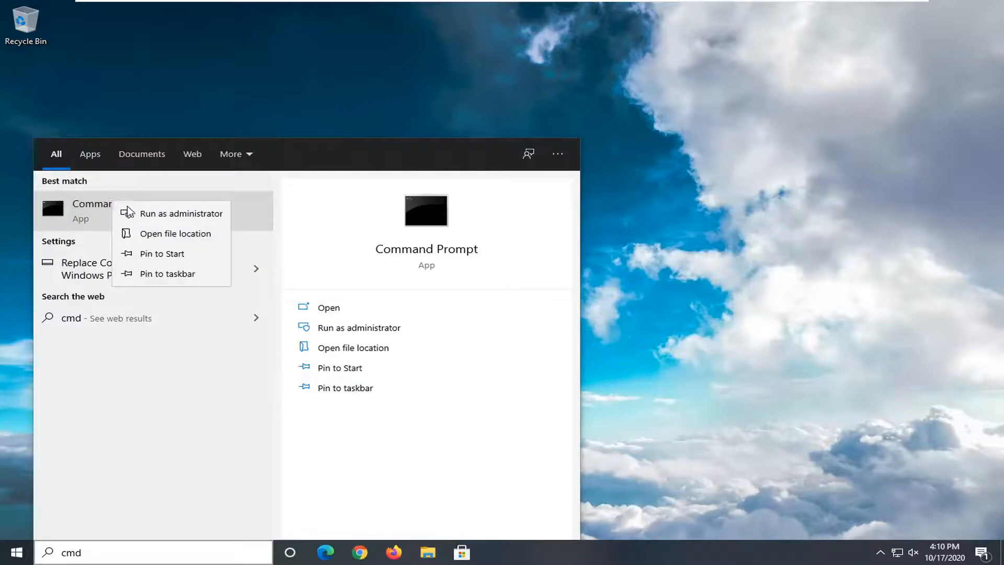
left_click(181, 213)
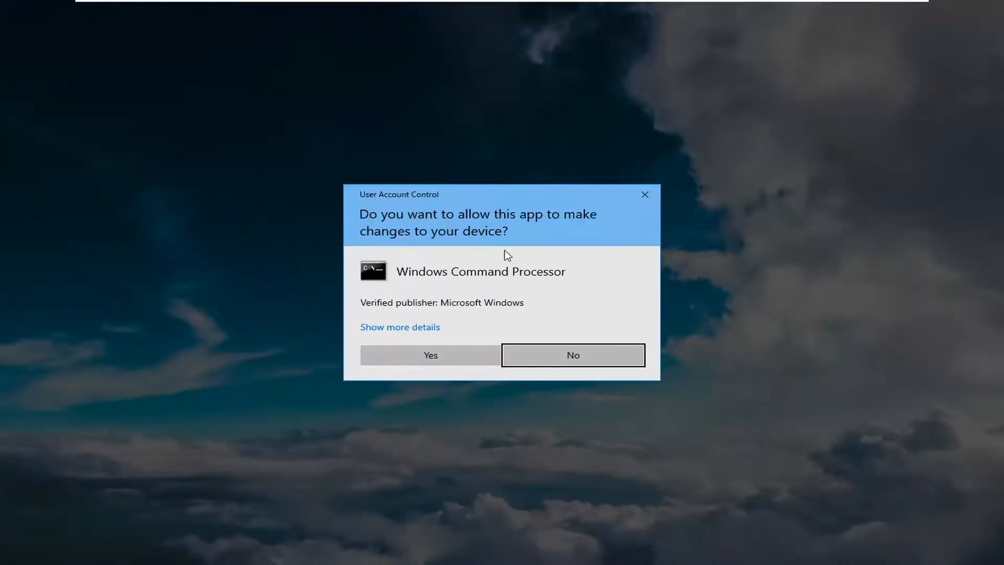
left_click(431, 355)
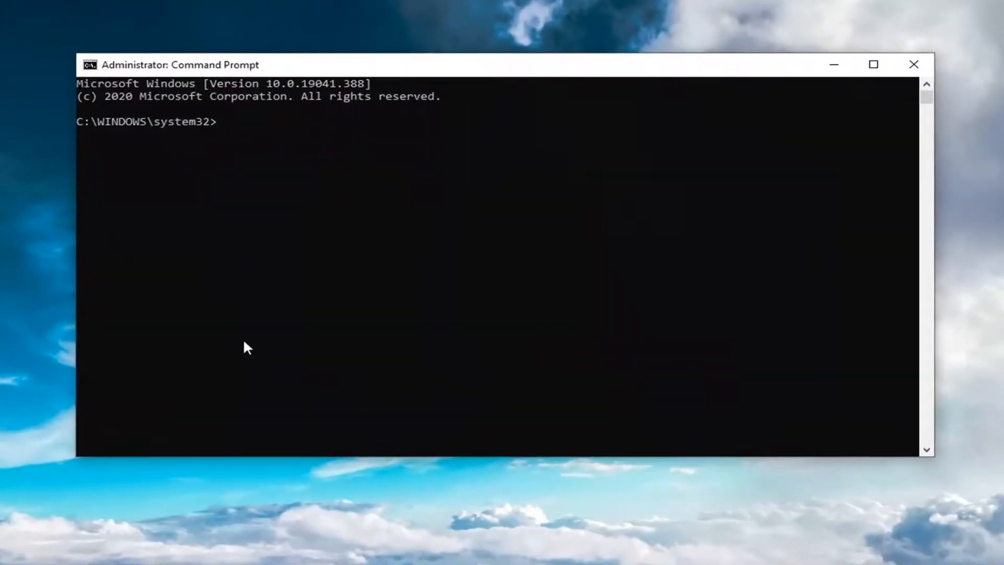
- Run ipconfig /flushdns to clear the DNS resolver cache
type("ipconfig /flus")
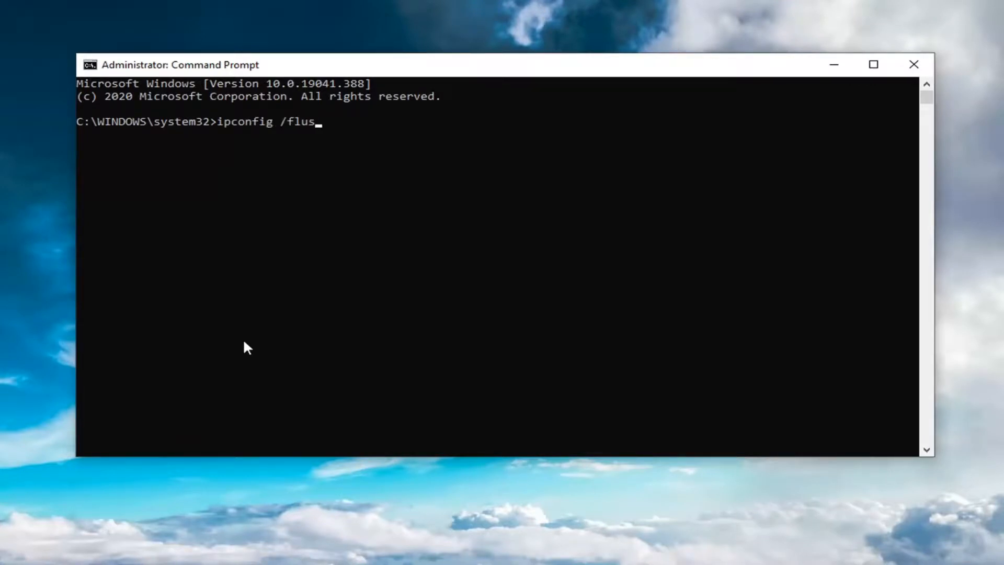
type("hdns")
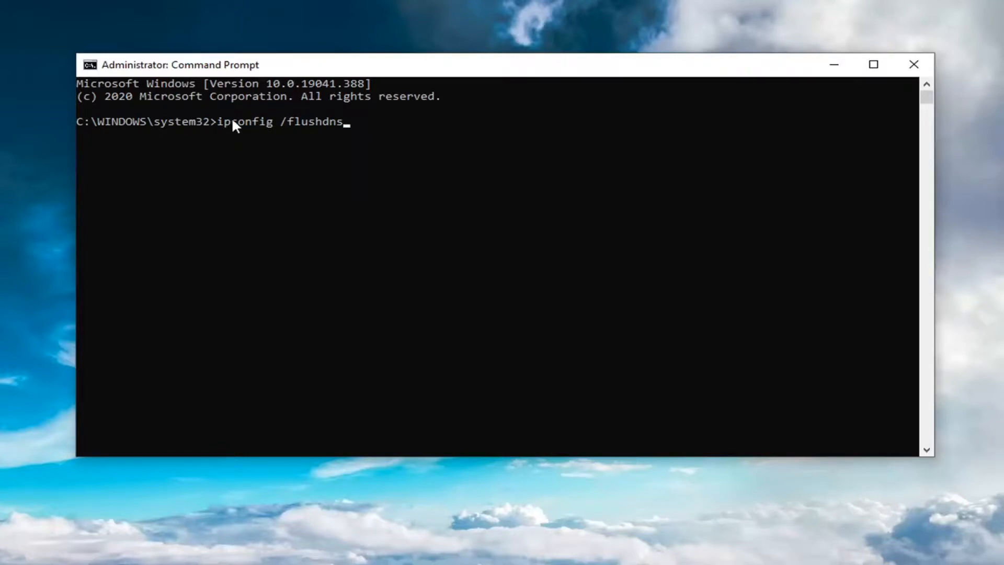
mouse_move(290, 128)
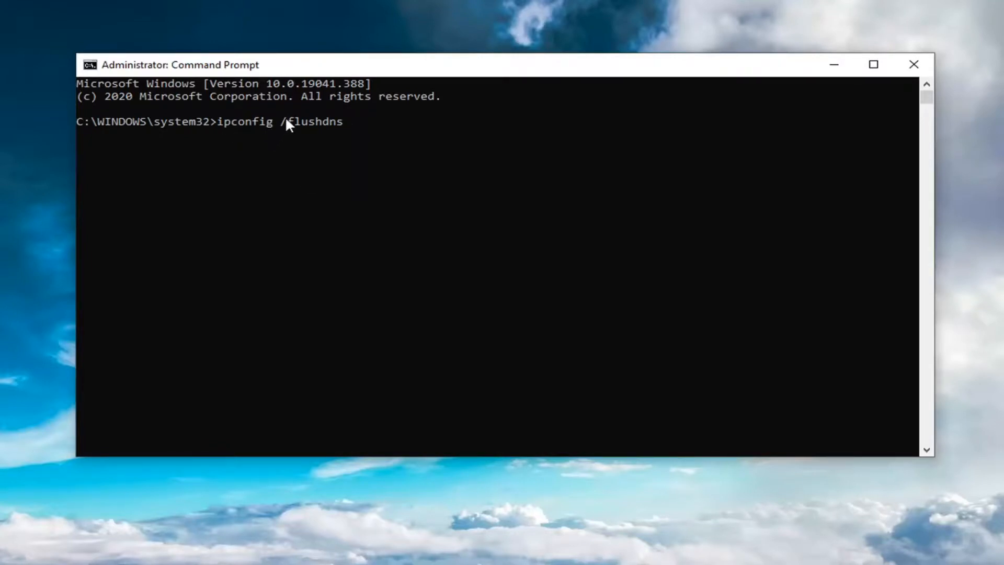
mouse_move(374, 247)
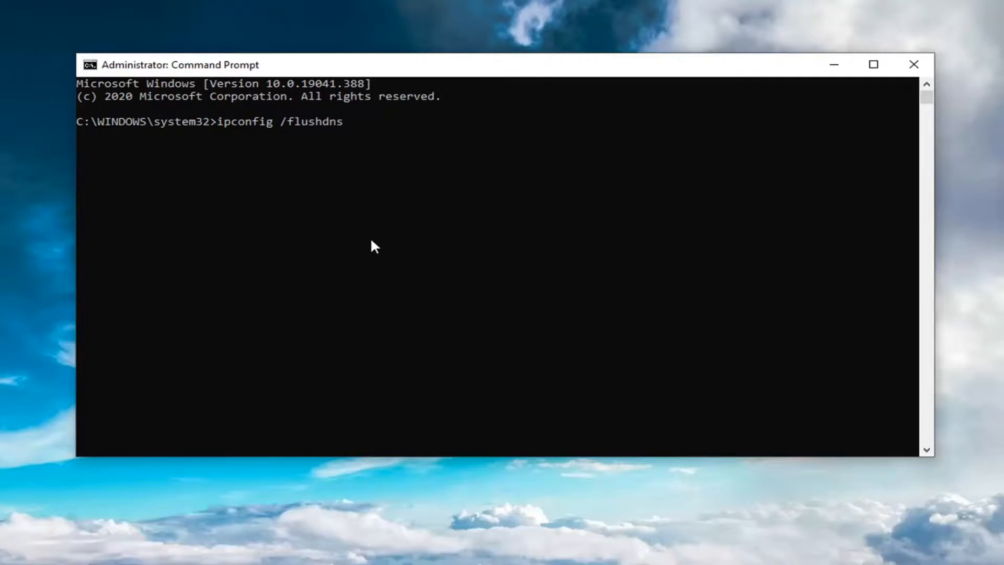
key("Enter")
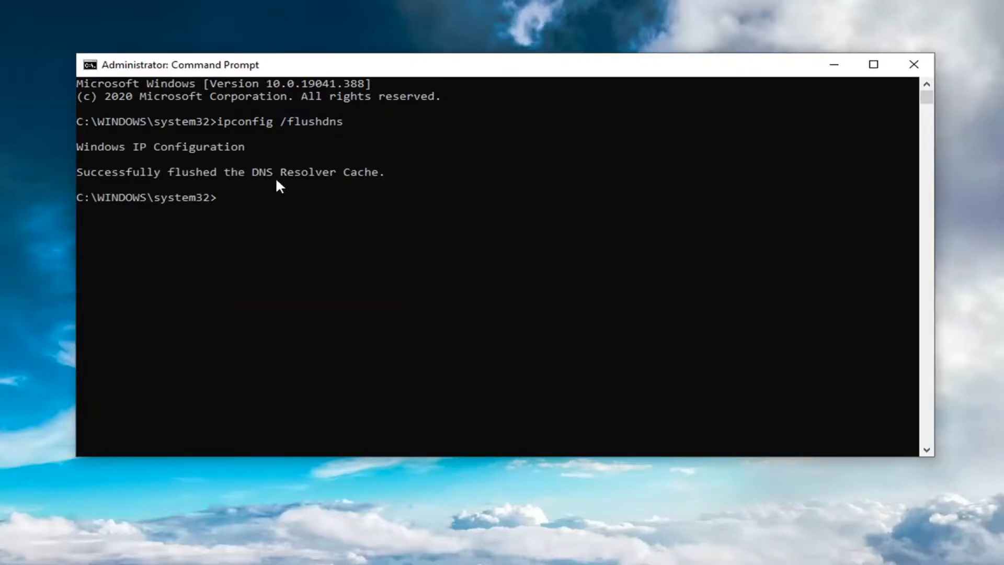
mouse_move(360, 276)
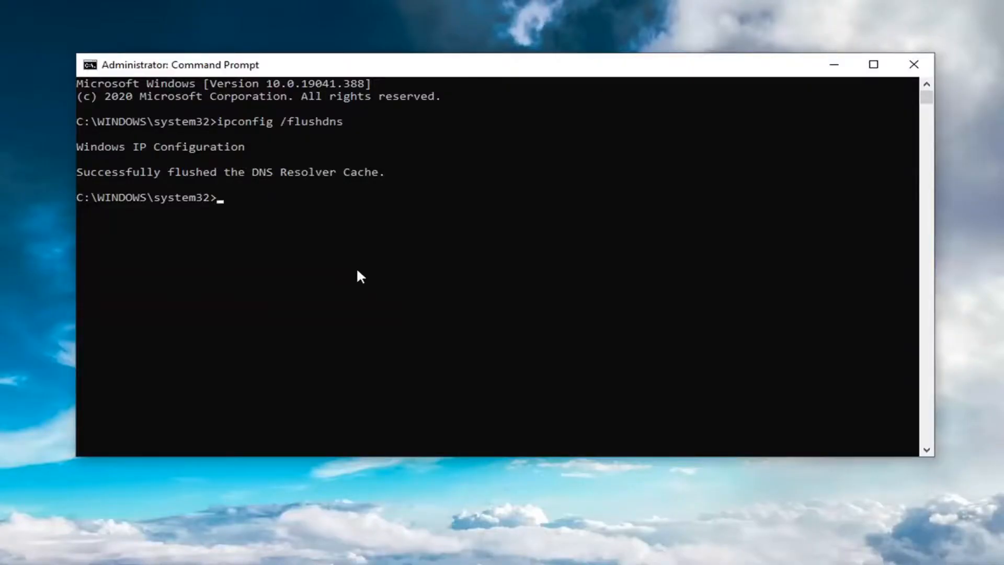
- Run netsh winsock reset to reset the Winsock catalog
type("netsh winsock re")
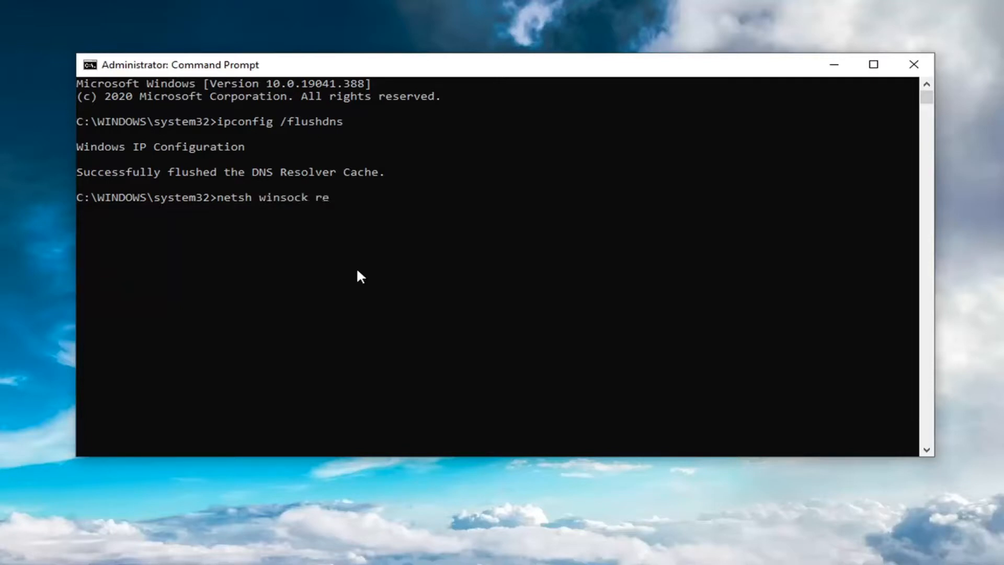
type("set")
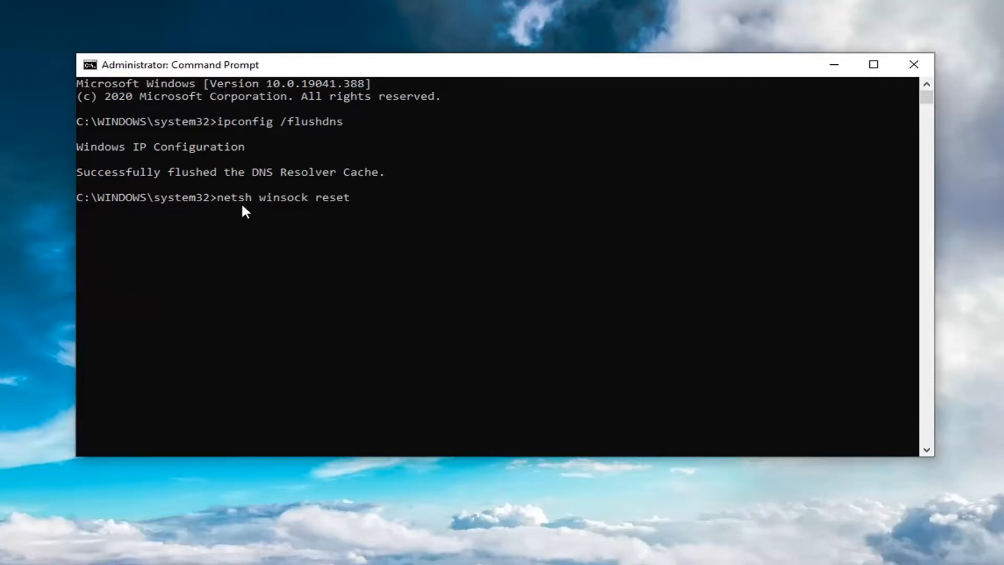
mouse_move(351, 237)
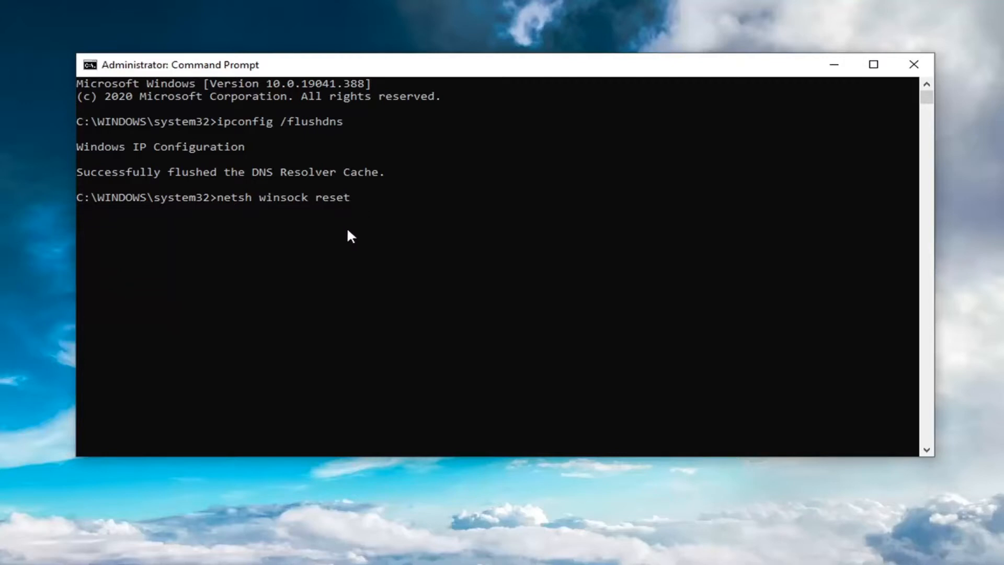
key("Enter")
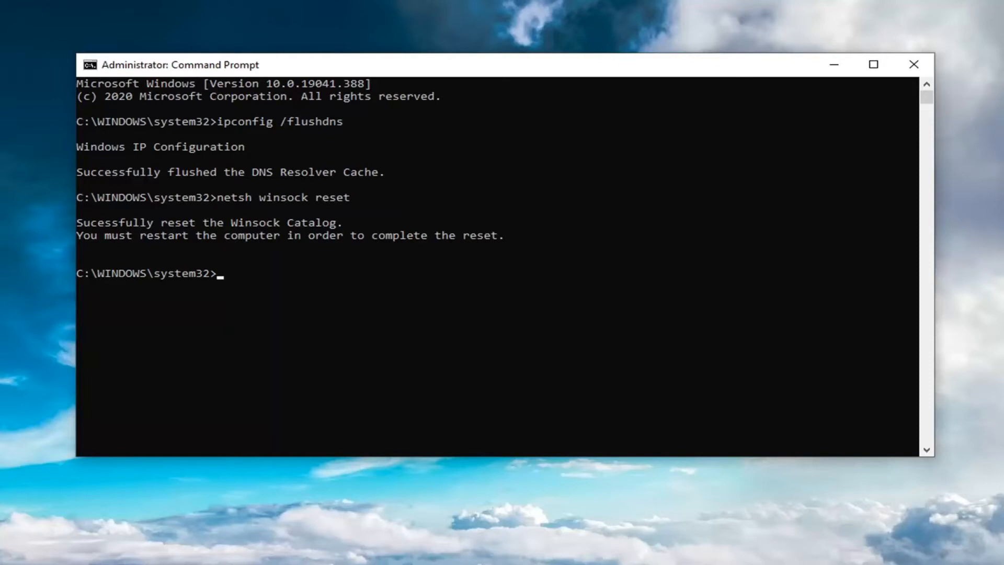
mouse_move(991, 69)
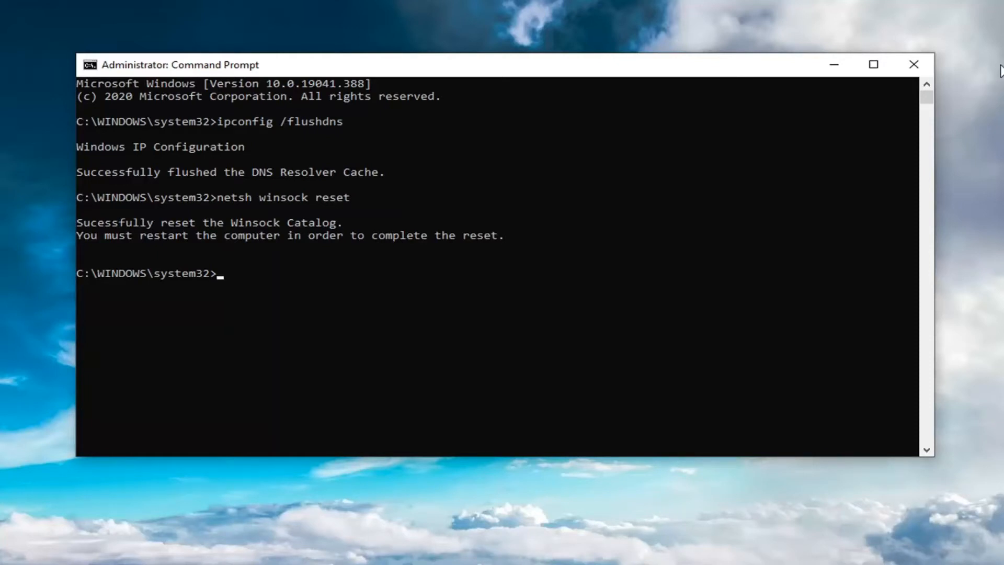